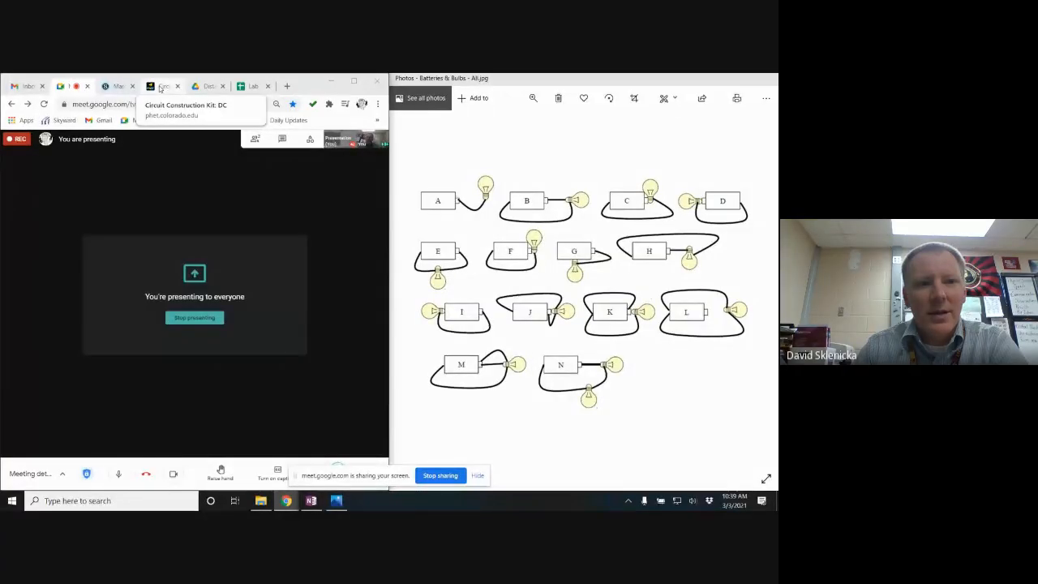
Step: Enter the Lab screen of the circuit simulation from its home screen
left_click(162, 86)
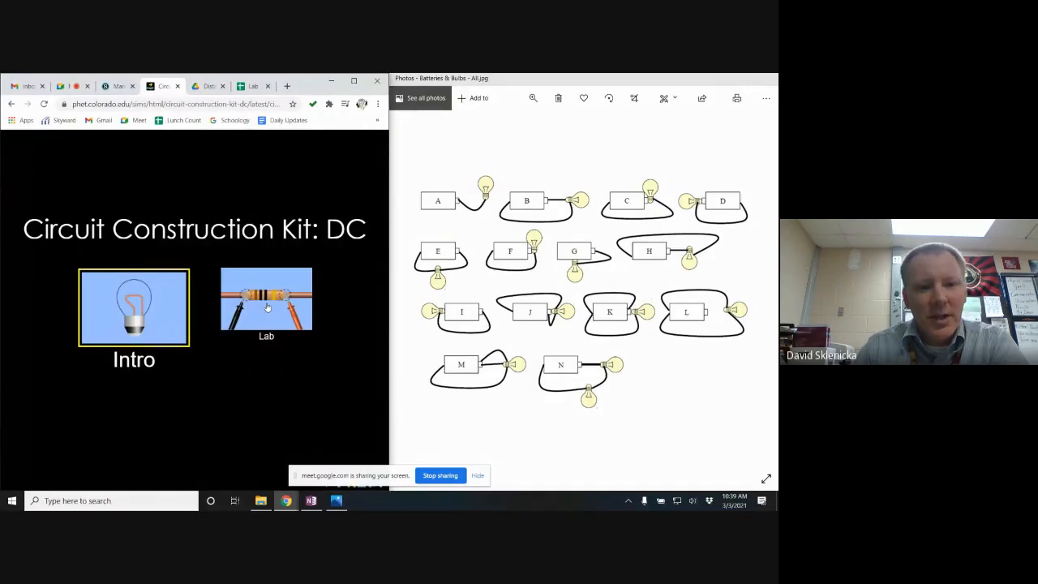
left_click(256, 306)
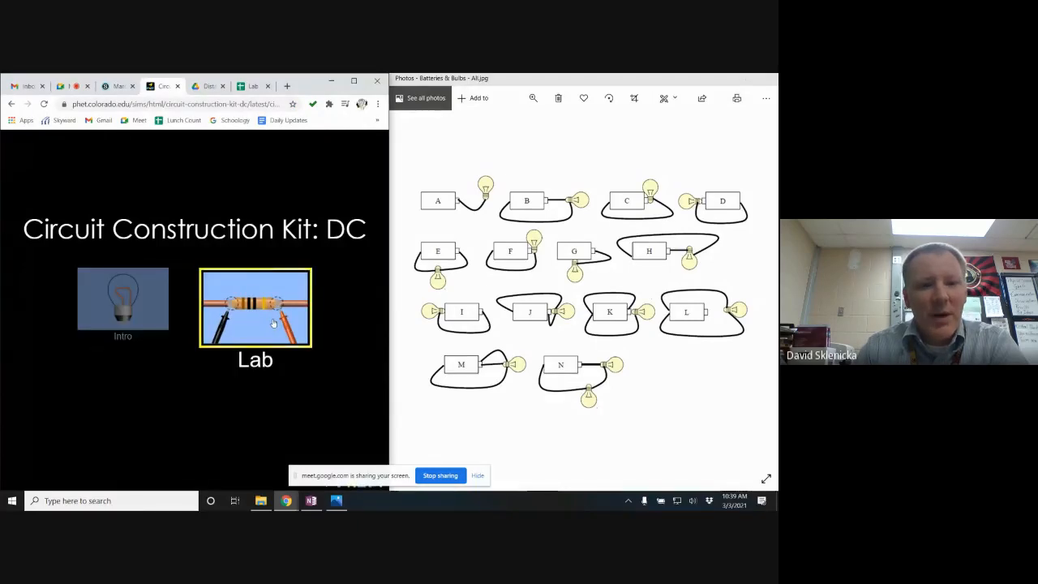
left_click(255, 306)
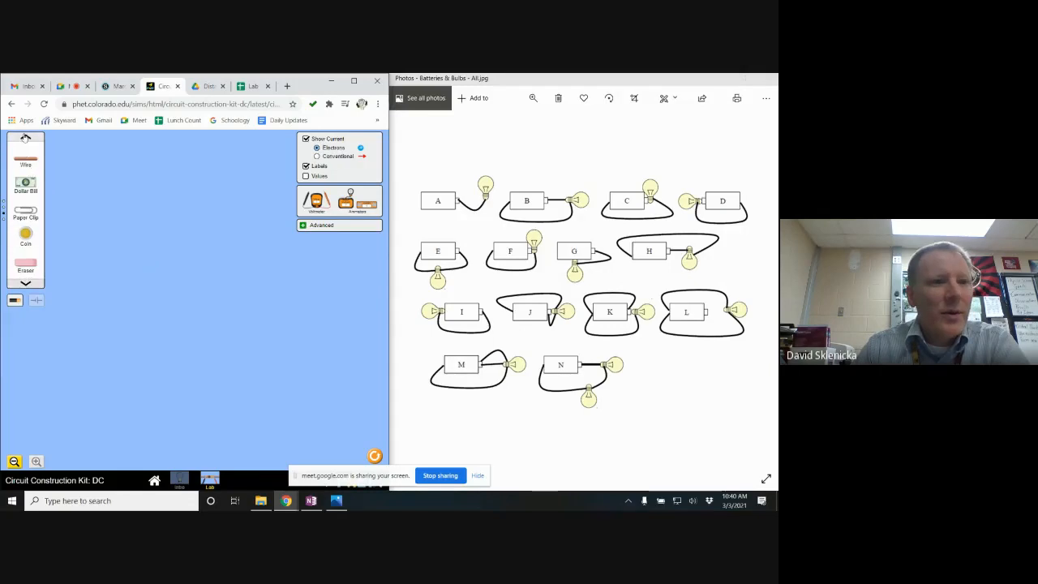
Step: Scroll the component carousel to show the battery, bulb and wire parts
left_click(26, 136)
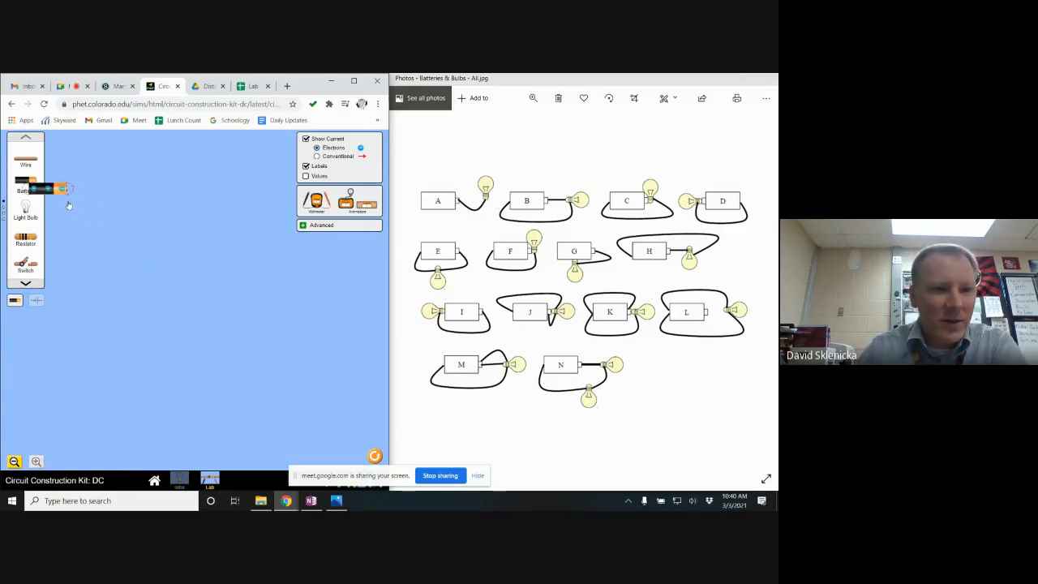
Step: Place a battery on the canvas and join it to the light bulb with a single wire
left_click_drag(63, 188, 104, 240)
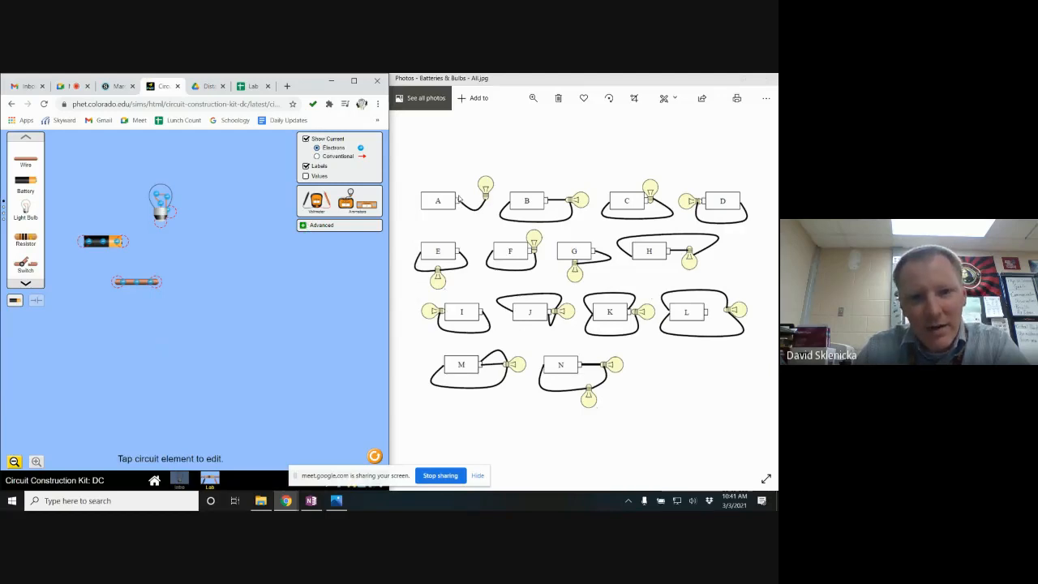
mouse_move(124, 250)
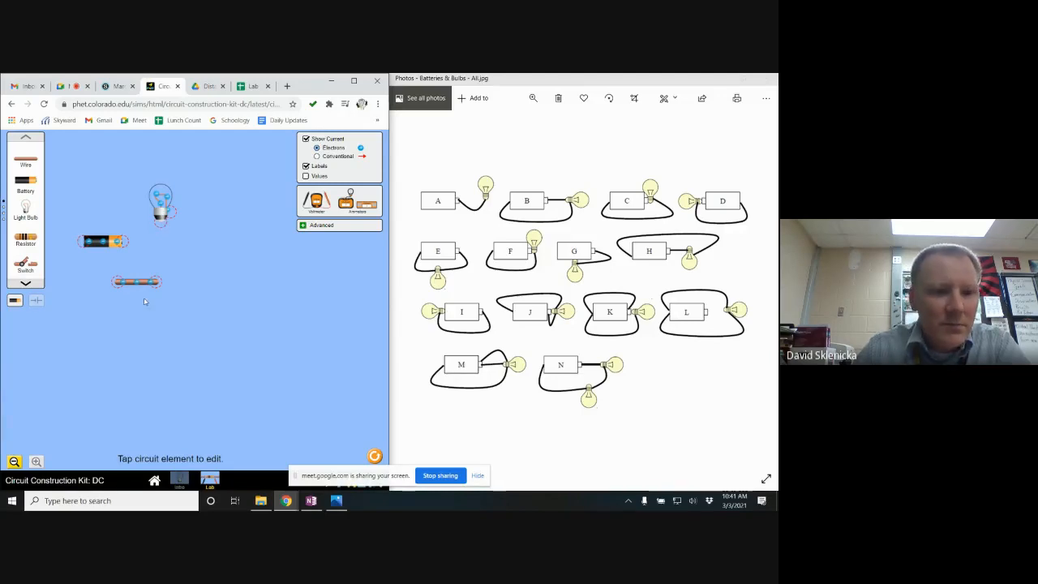
left_click_drag(136, 283, 121, 243)
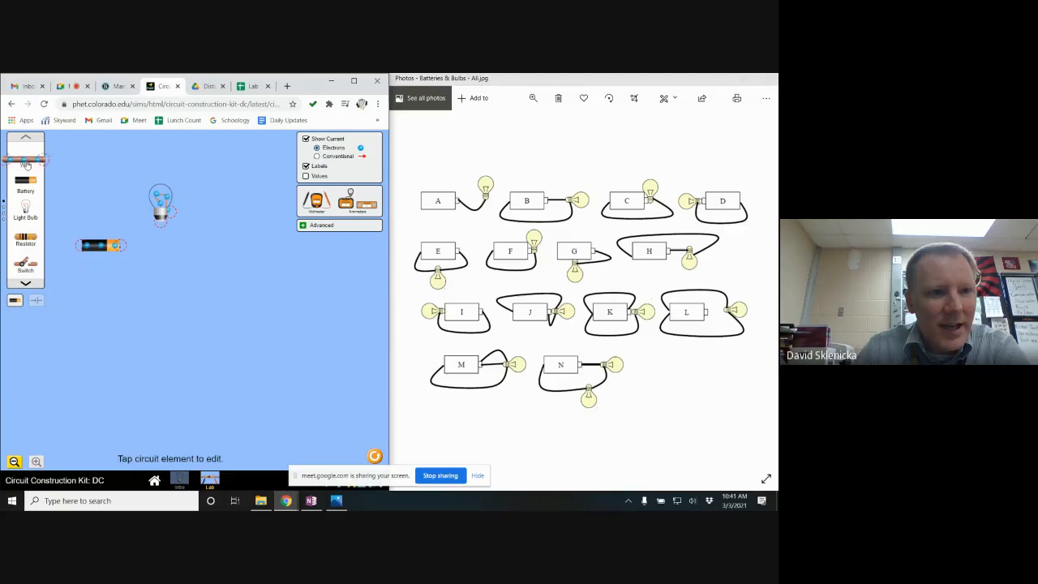
left_click_drag(26, 161, 153, 269)
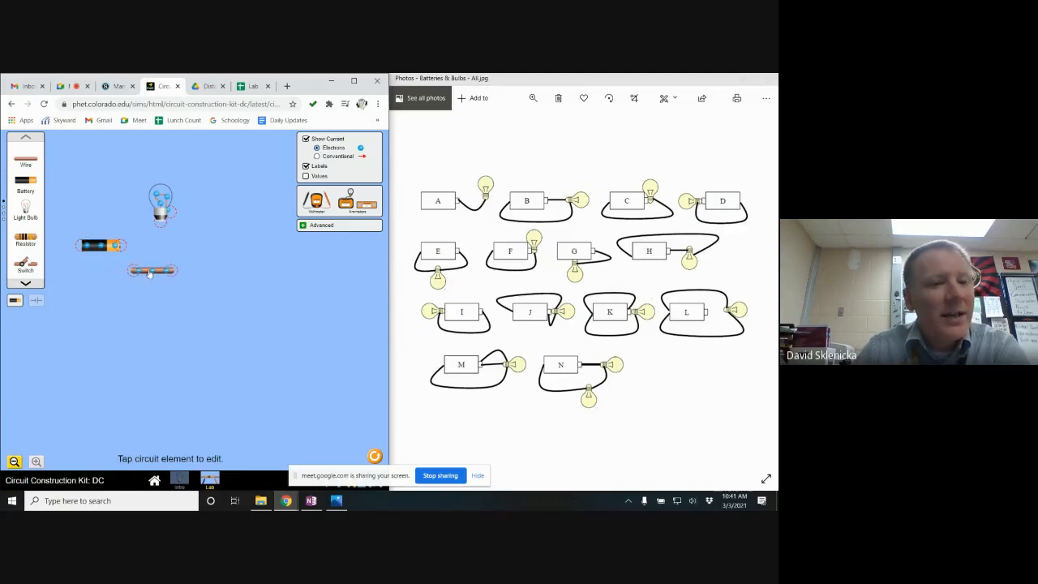
left_click_drag(149, 269, 121, 250)
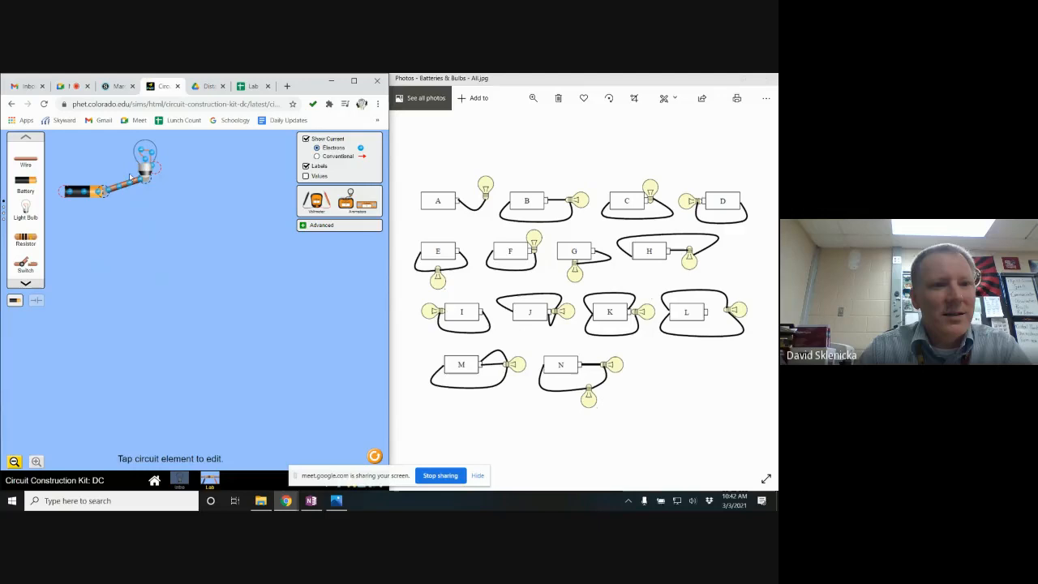
Step: Tighten circuit A's bulb toward its battery and place a second battery nearby
left_click_drag(146, 162, 117, 165)
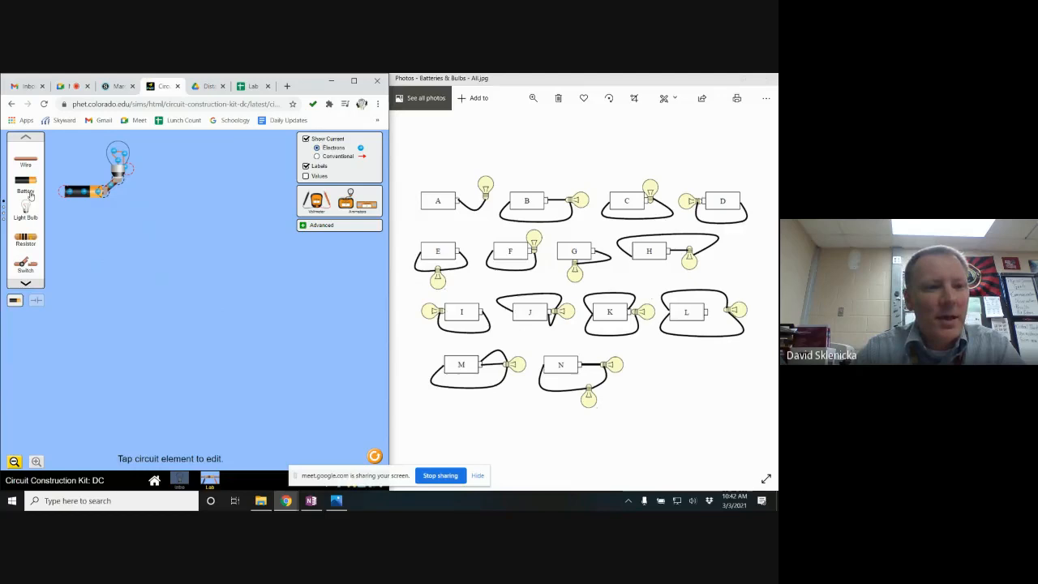
left_click_drag(26, 180, 144, 262)
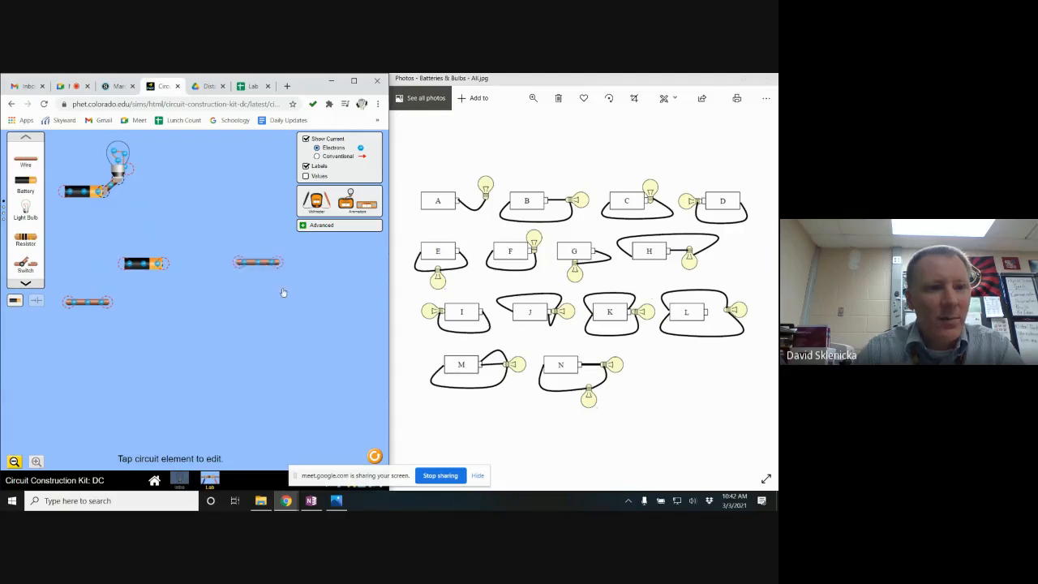
Step: Place a second light bulb and bend a wire from the second battery toward it
left_click_drag(258, 263, 230, 299)
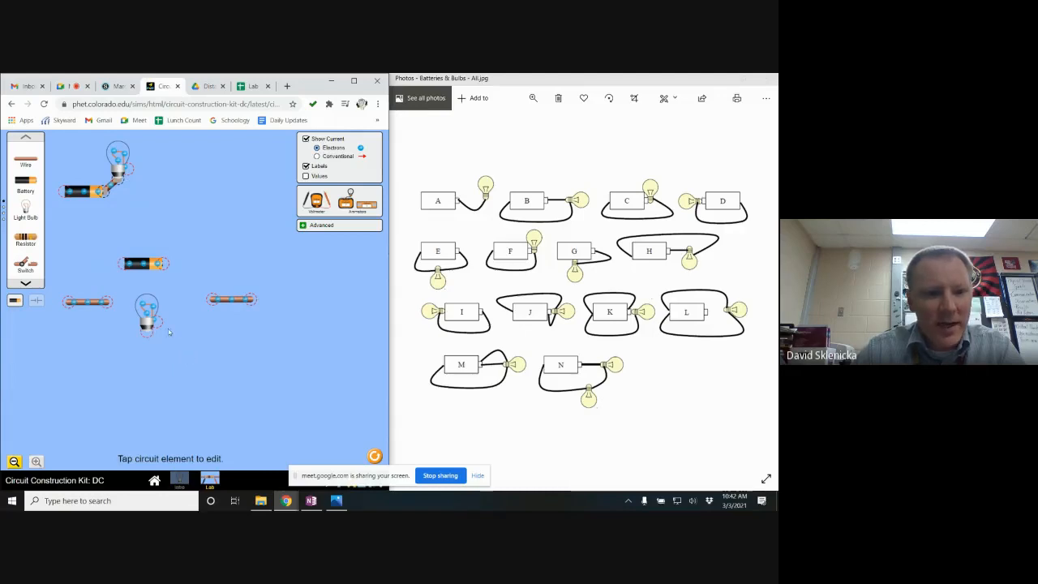
mouse_move(159, 324)
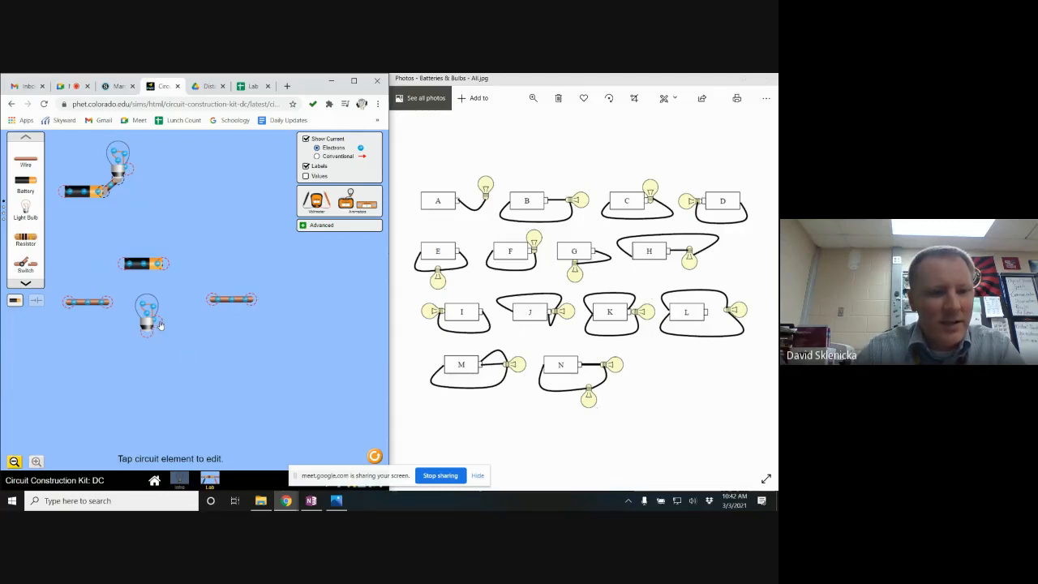
left_click_drag(148, 316, 159, 357)
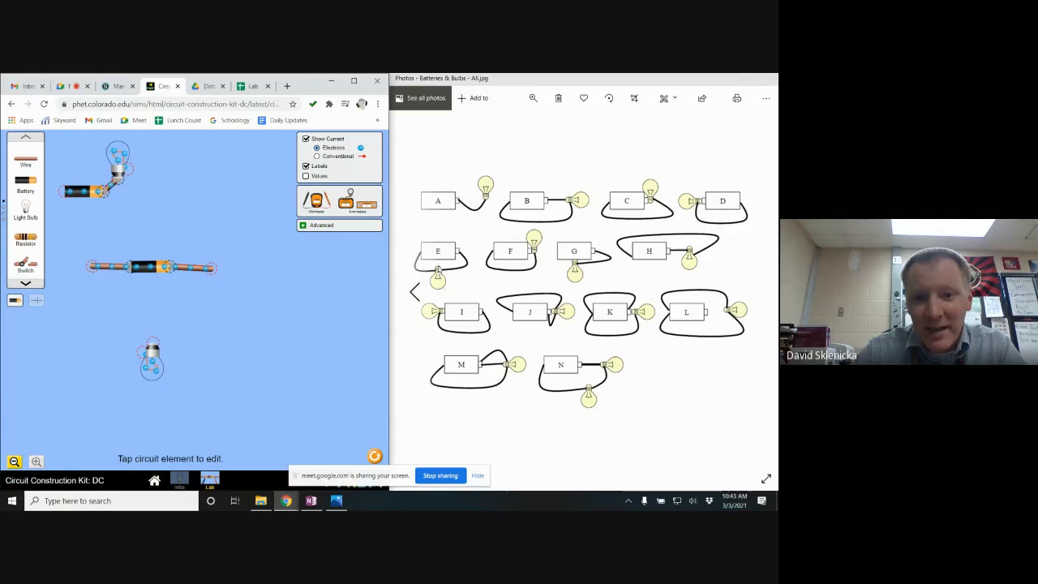
left_click_drag(153, 360, 159, 341)
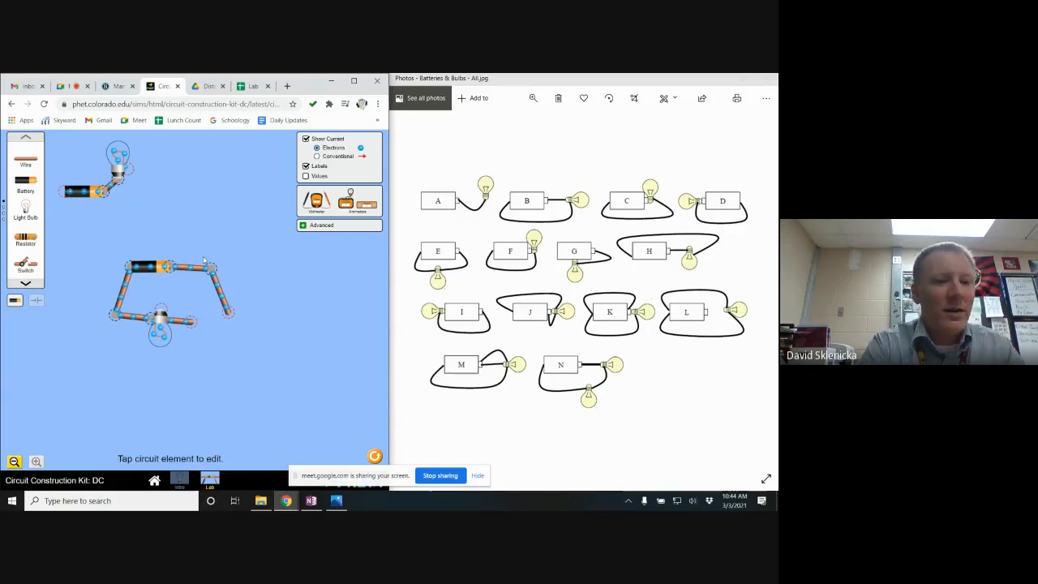
mouse_move(230, 242)
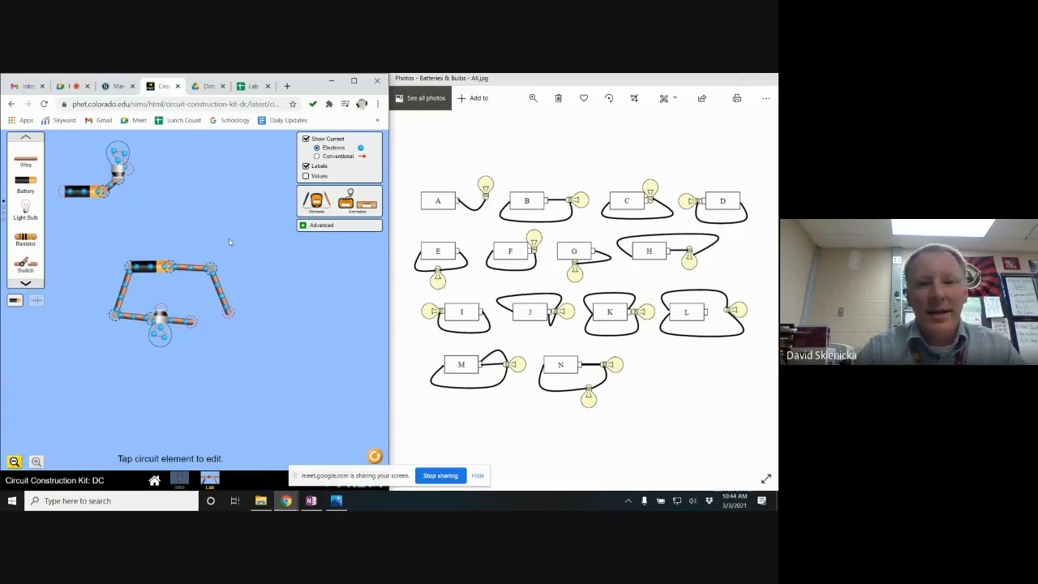